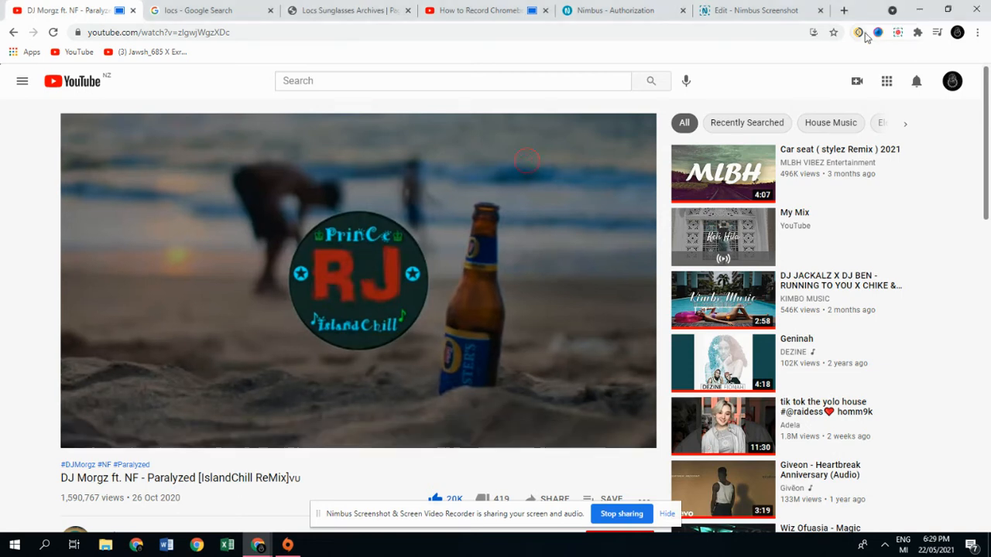
Bring up the equalizer over the playing YouTube song, still showing a flat curve
left_click(858, 31)
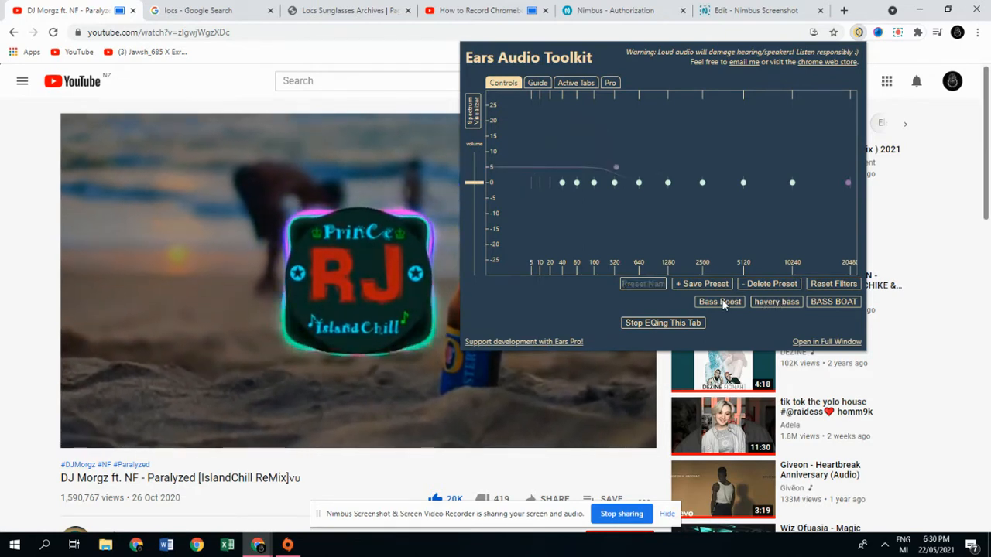
left_click(775, 300)
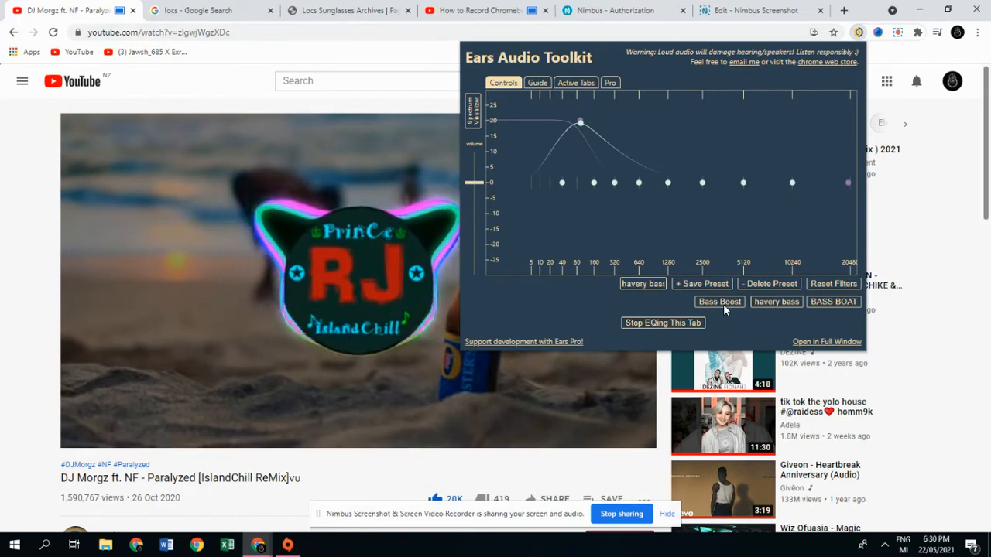
left_click(776, 300)
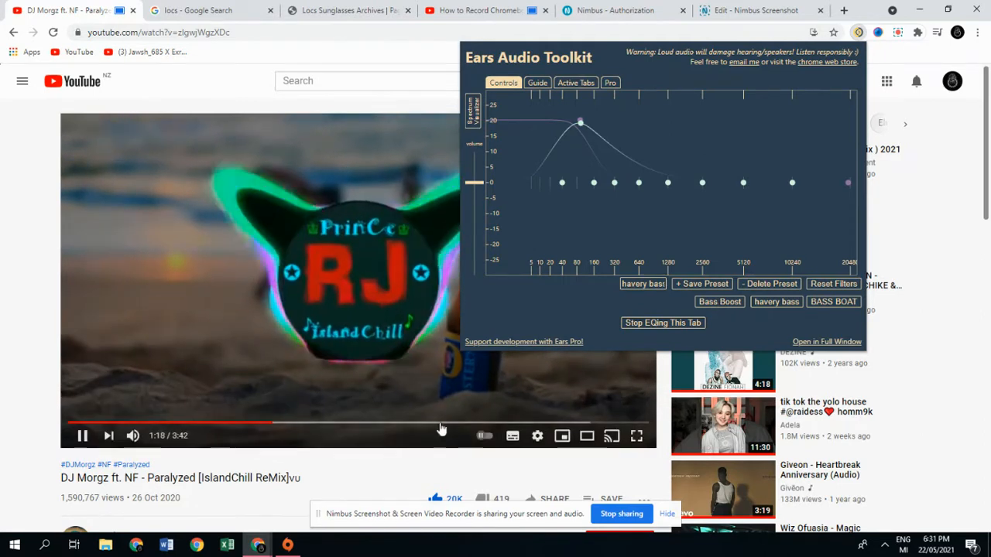
mouse_move(461, 399)
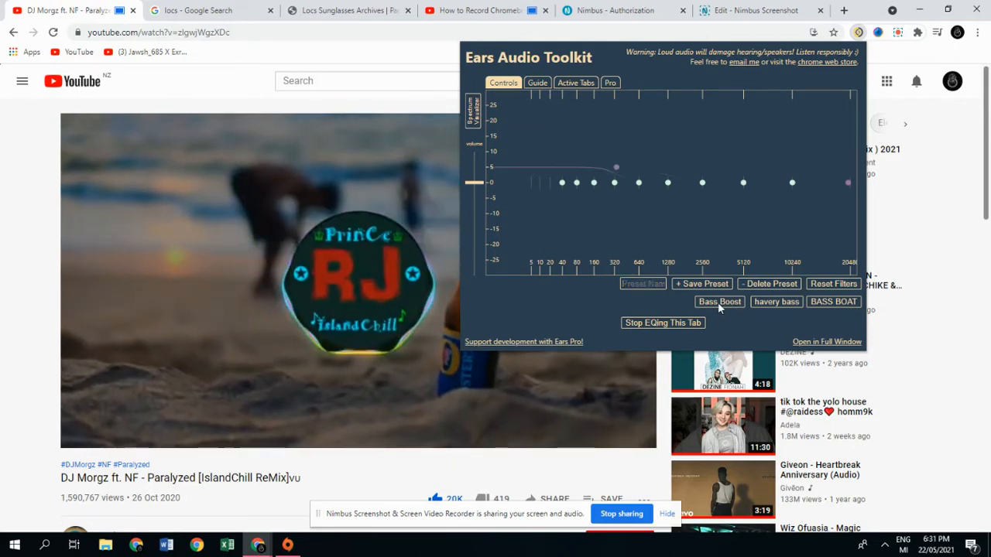
left_click(776, 300)
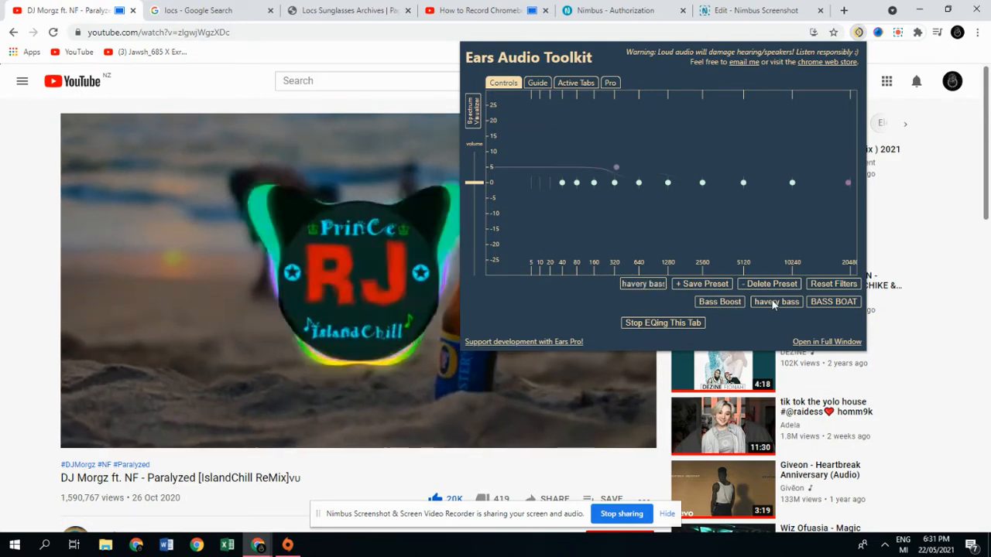
left_click_drag(616, 167, 581, 120)
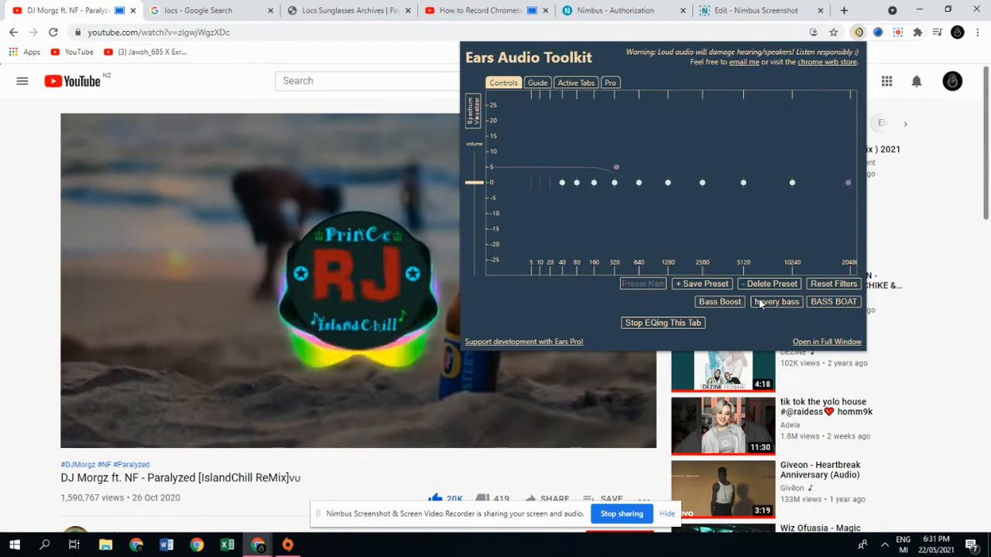
mouse_move(525, 406)
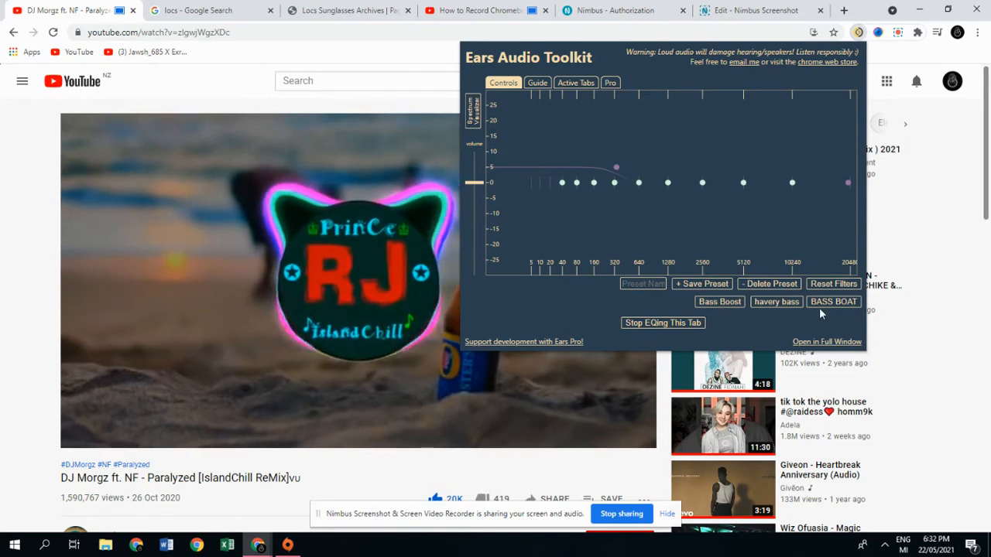
Try BASS BOAT and Bass Boost, then load the 'havery bass' preset peaking near +20 dB
left_click(718, 300)
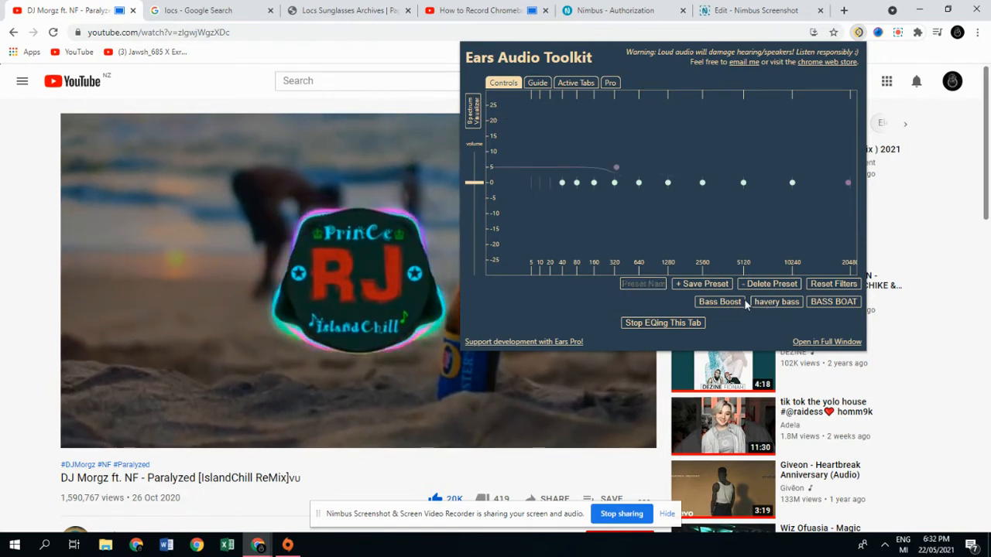
left_click(775, 300)
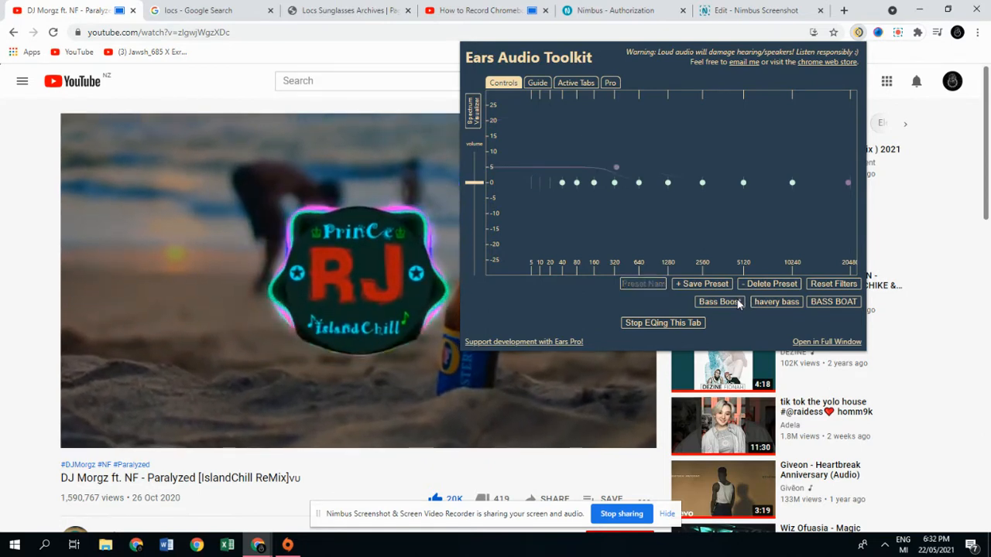
left_click(775, 301)
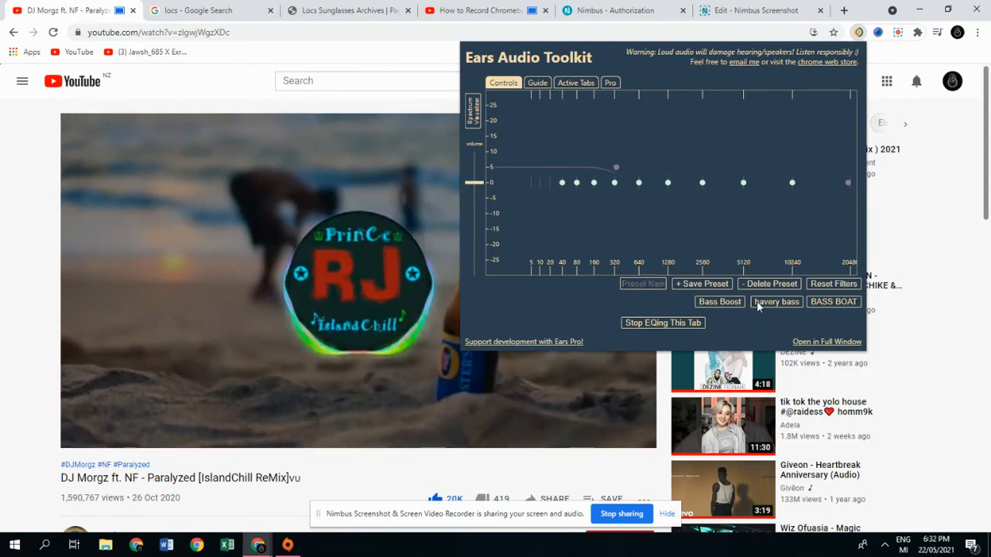
left_click(776, 301)
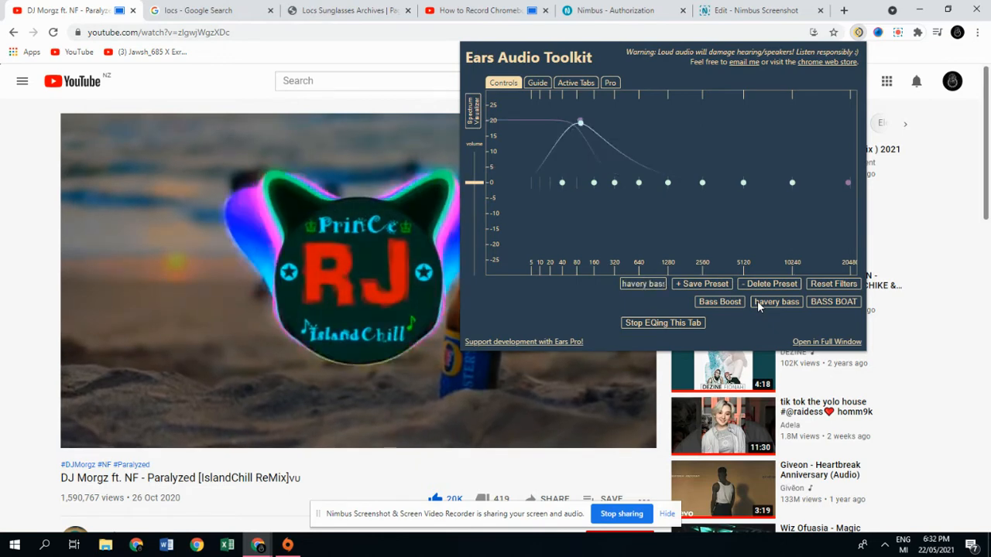